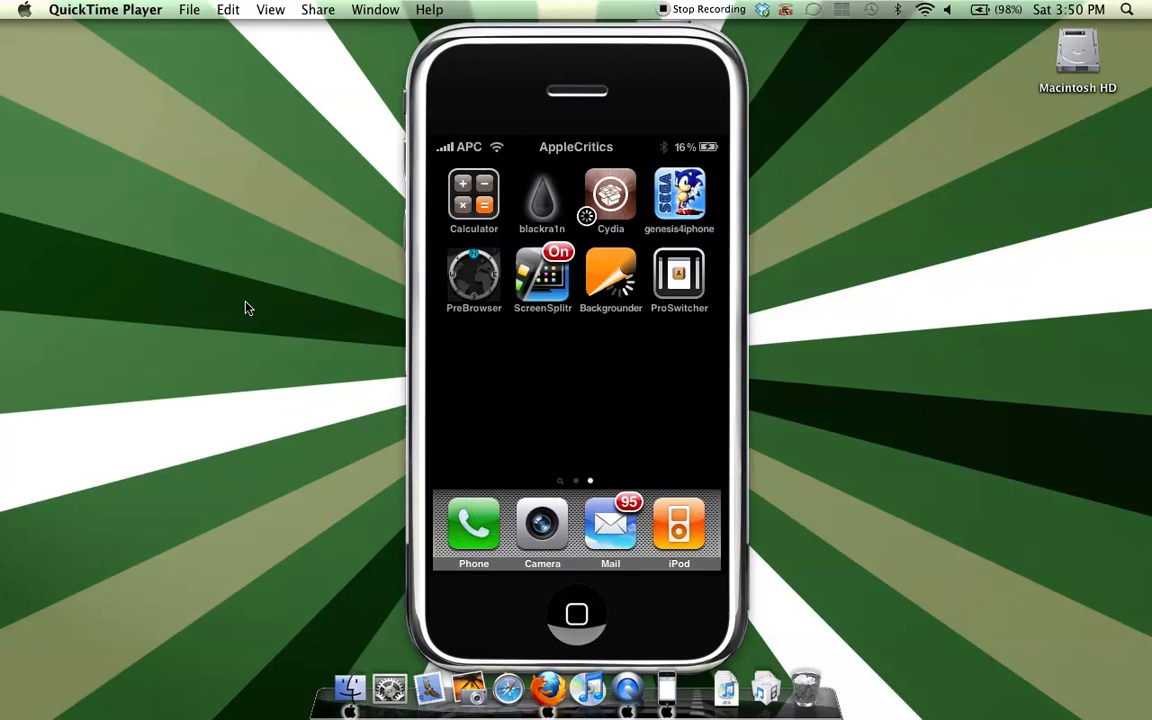
{"action": "mouse_move", "coordinate": [256, 316]}
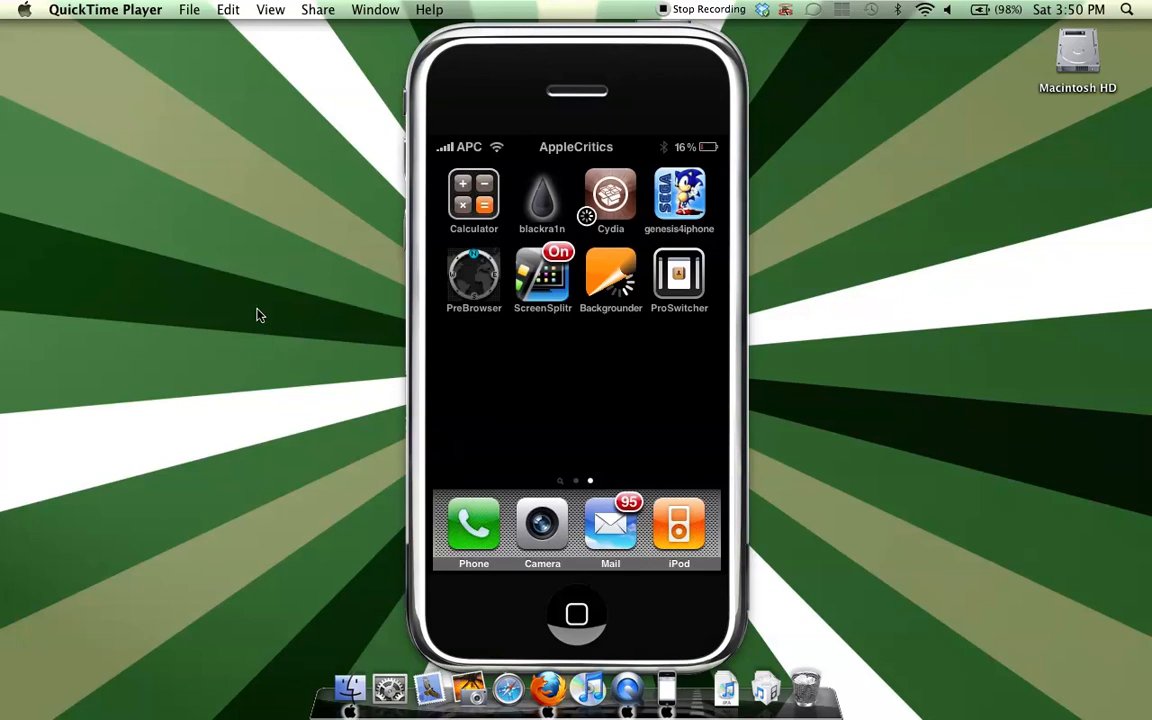
{"action": "left_click", "coordinate": [610, 196]}
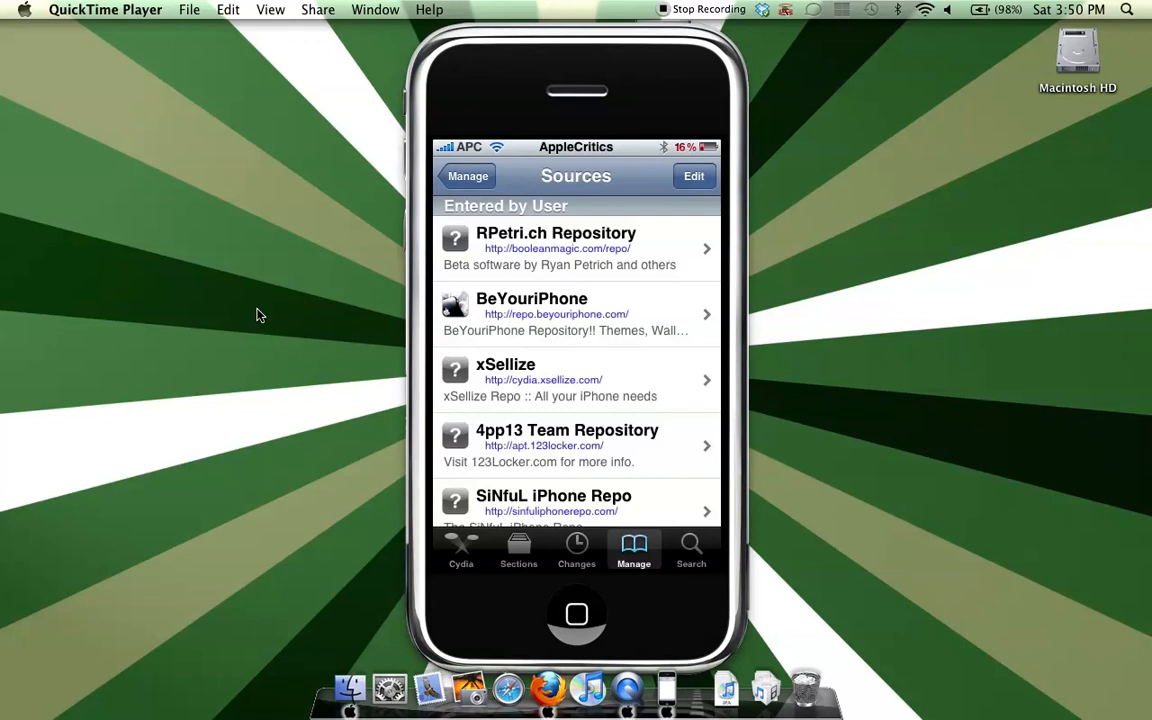
{"action": "left_click", "coordinate": [692, 548]}
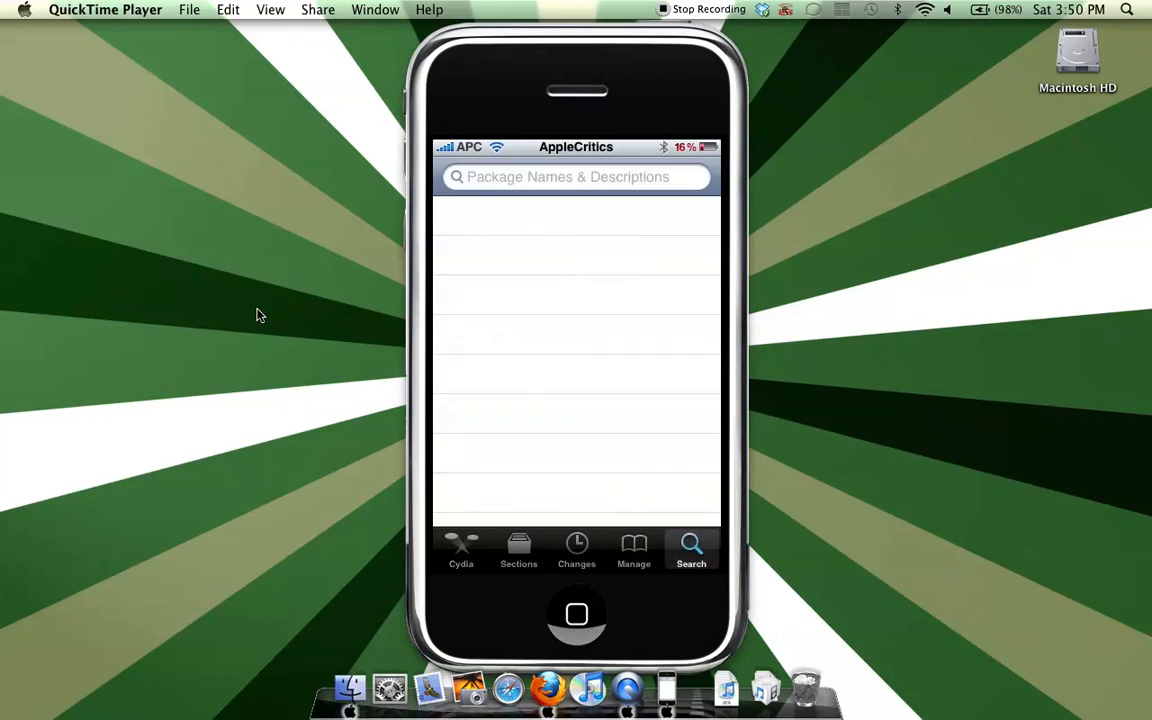
{"action": "left_click", "coordinate": [632, 550]}
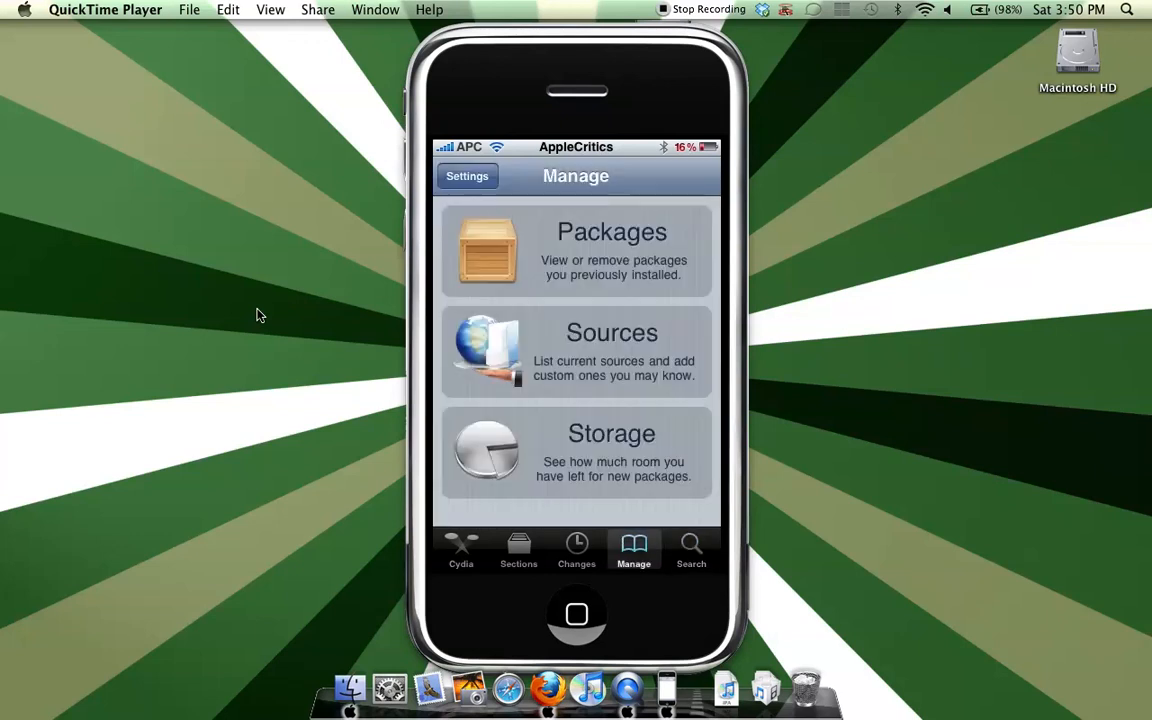
{"action": "left_click", "coordinate": [576, 352]}
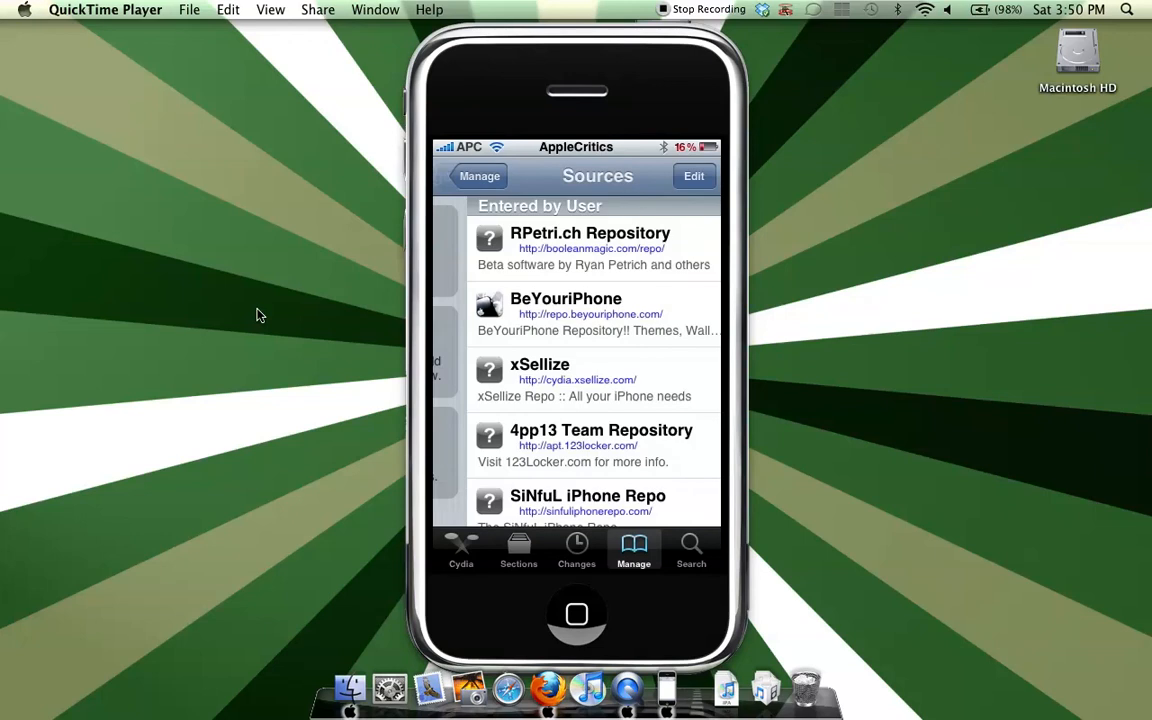
{"action": "left_click", "coordinate": [694, 176]}
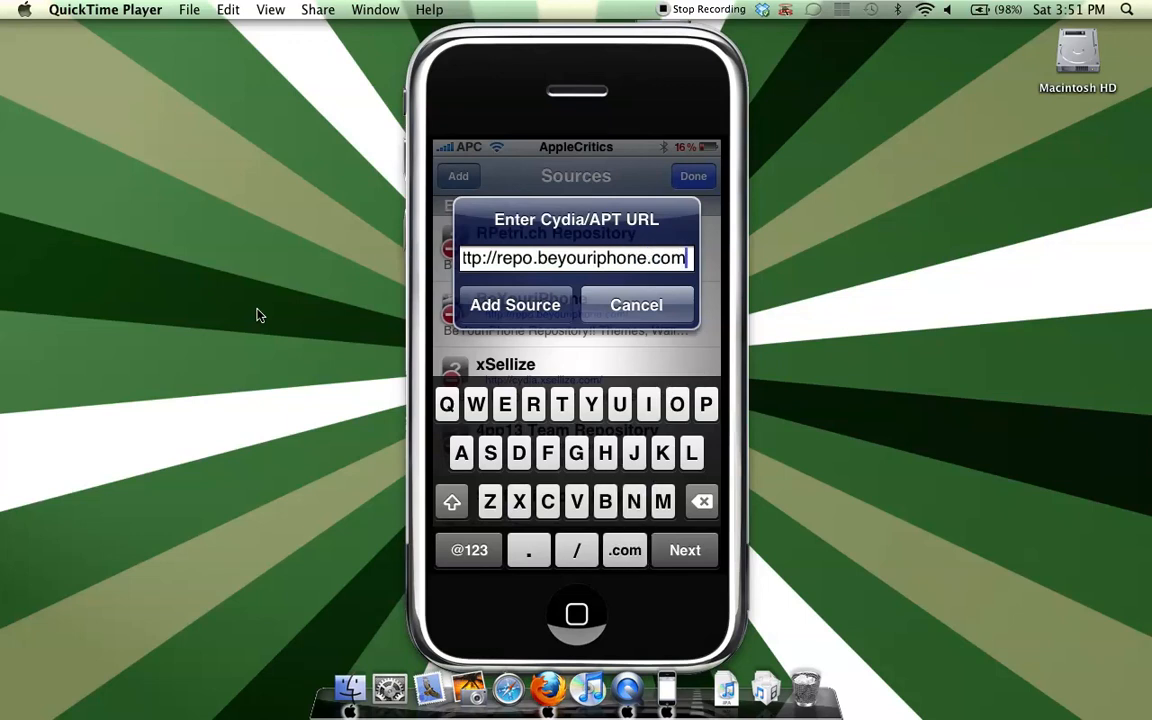
{"action": "left_click", "coordinate": [514, 304]}
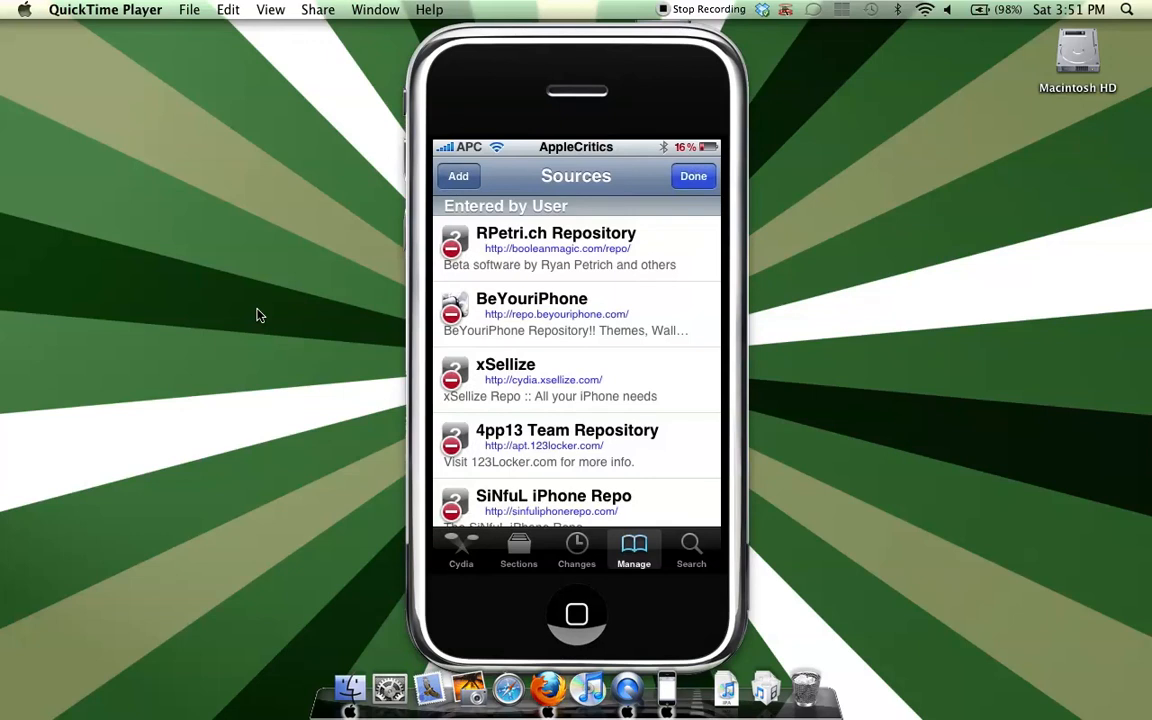
- Search Cydia for 'prebrowser' and open the PreBrowser package from BeYouriPhone
{"action": "left_click", "coordinate": [692, 550]}
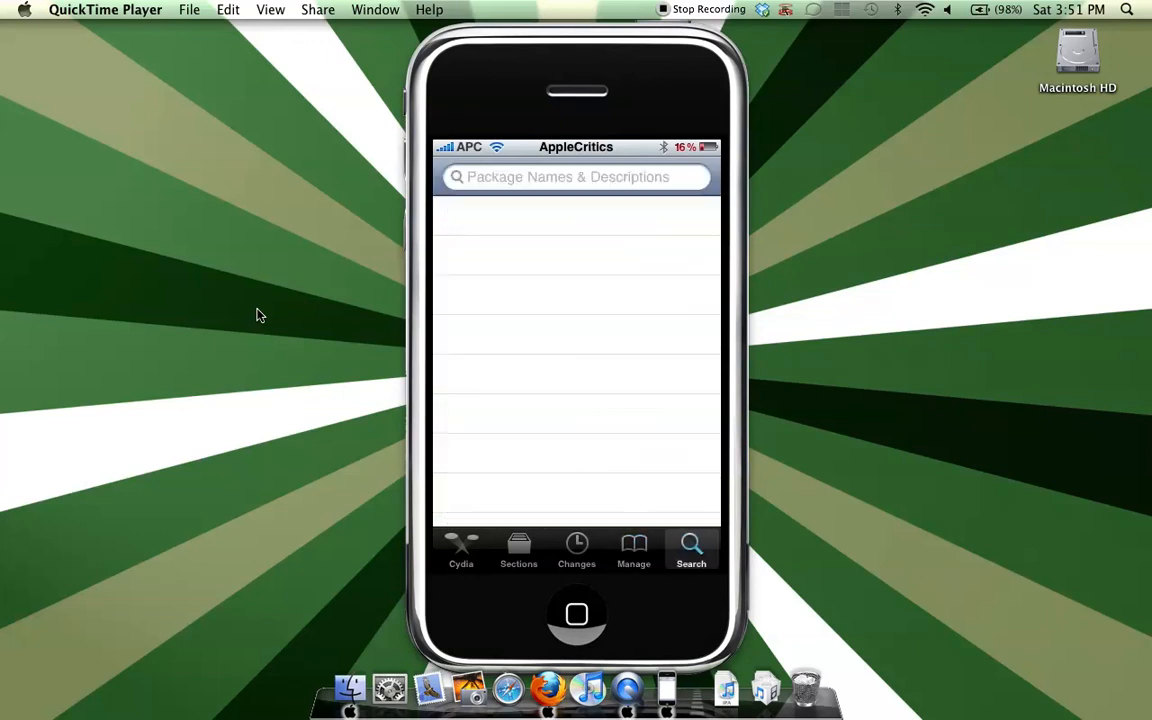
{"action": "left_click", "coordinate": [576, 176]}
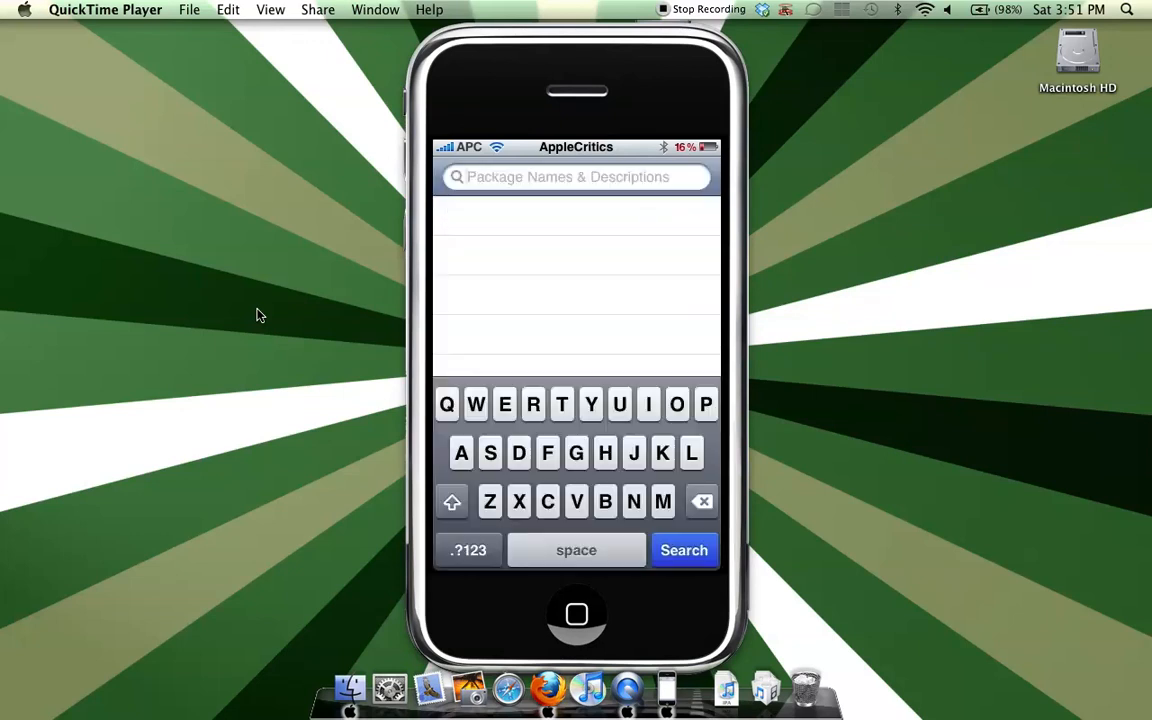
{"action": "left_click", "coordinate": [706, 404]}
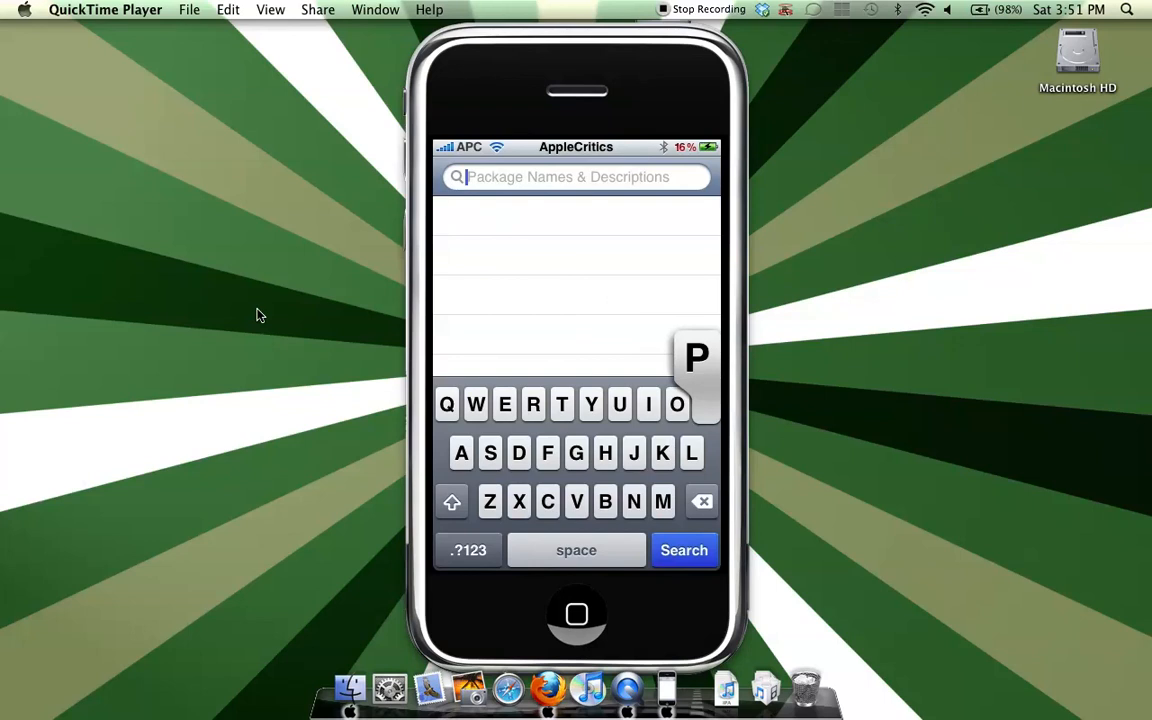
{"action": "type", "text": "p"}
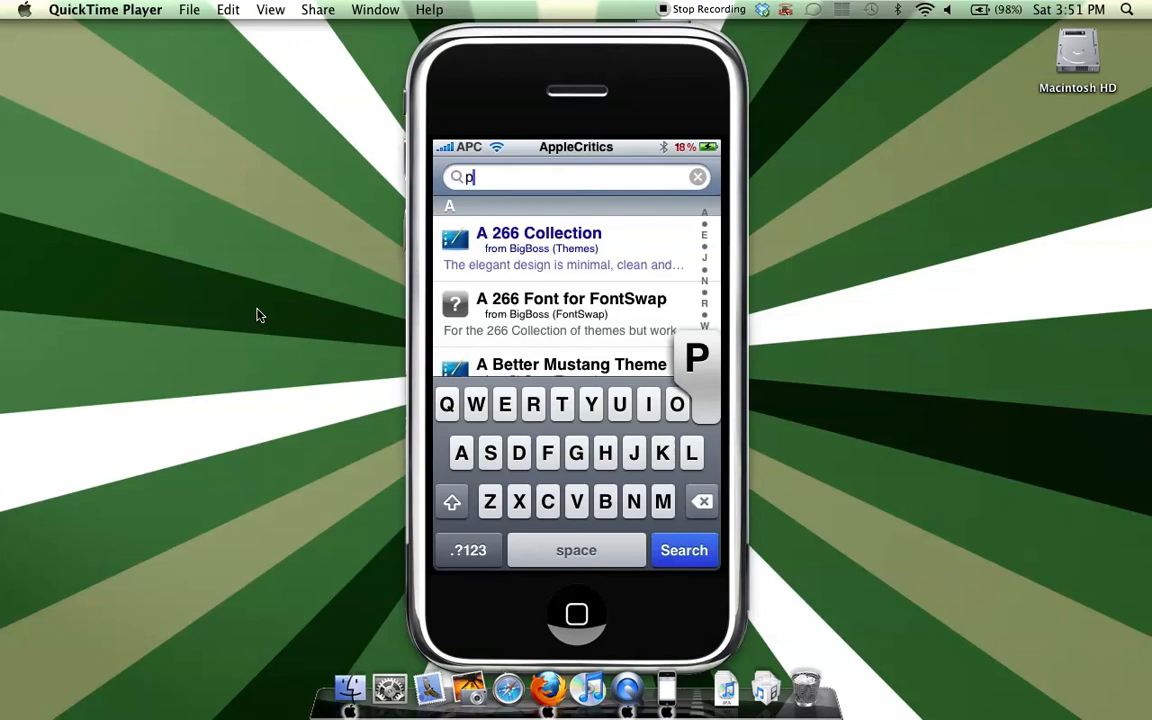
{"action": "type", "text": "rebrowser"}
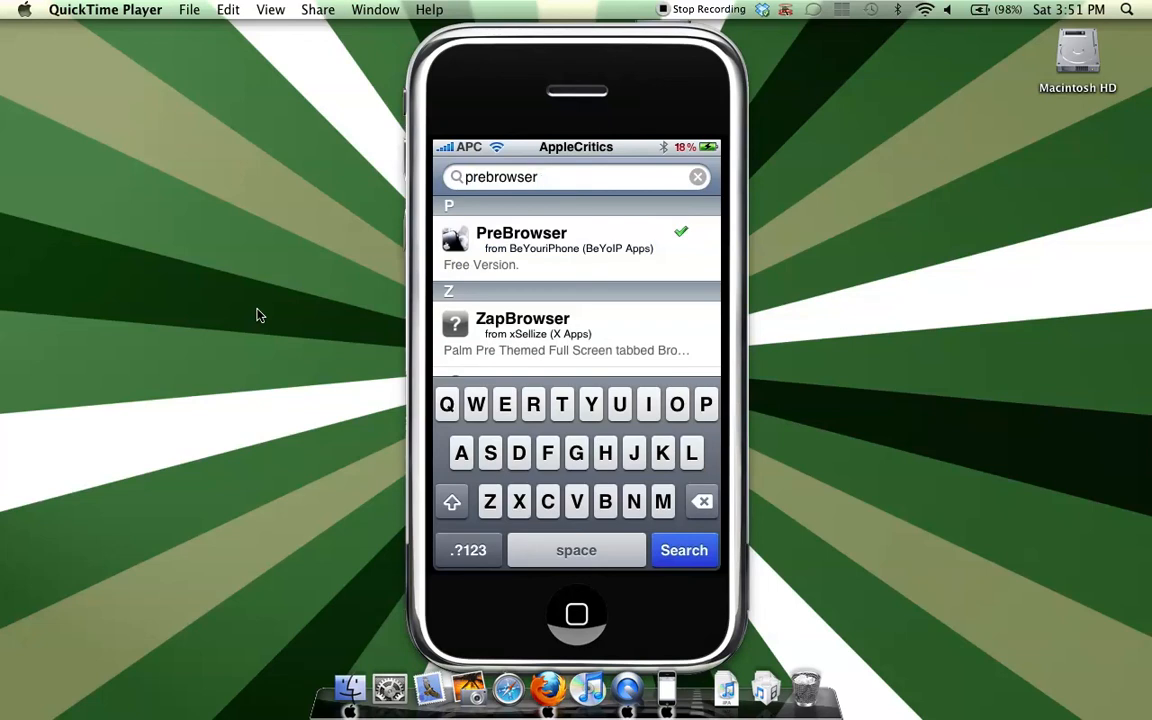
{"action": "left_click", "coordinate": [576, 614]}
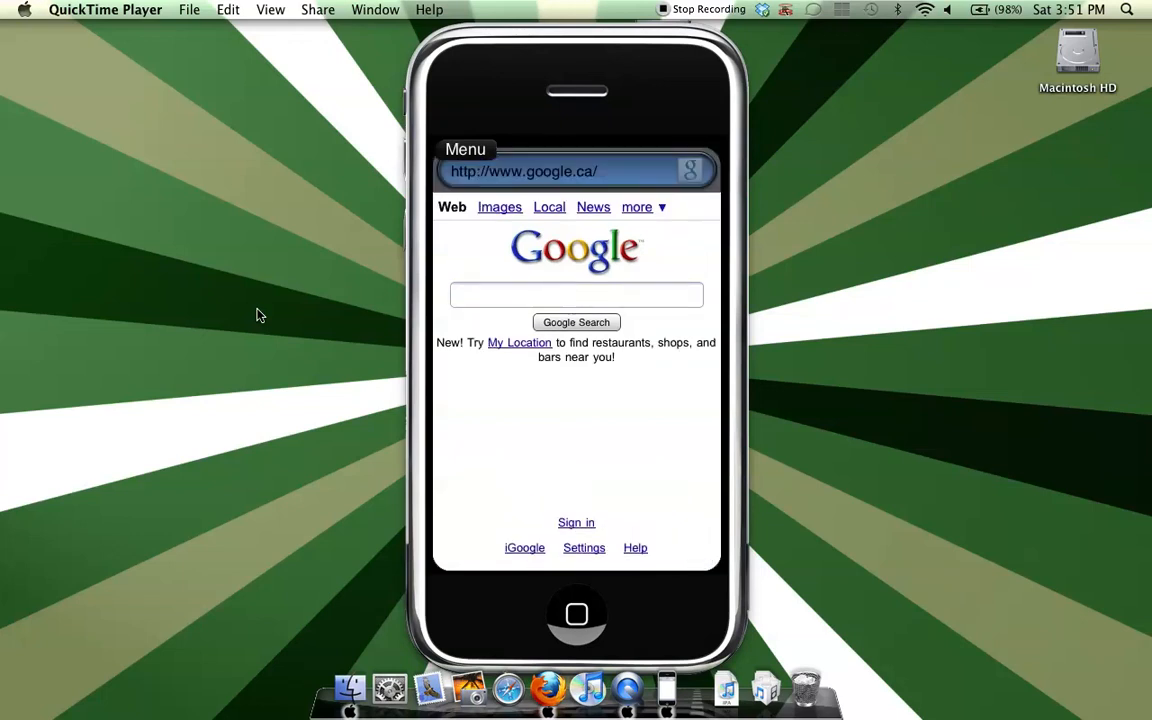
- Bring up PreBrowser's address entry and cancel it, staying on the Google home page
{"action": "left_click", "coordinate": [524, 172]}
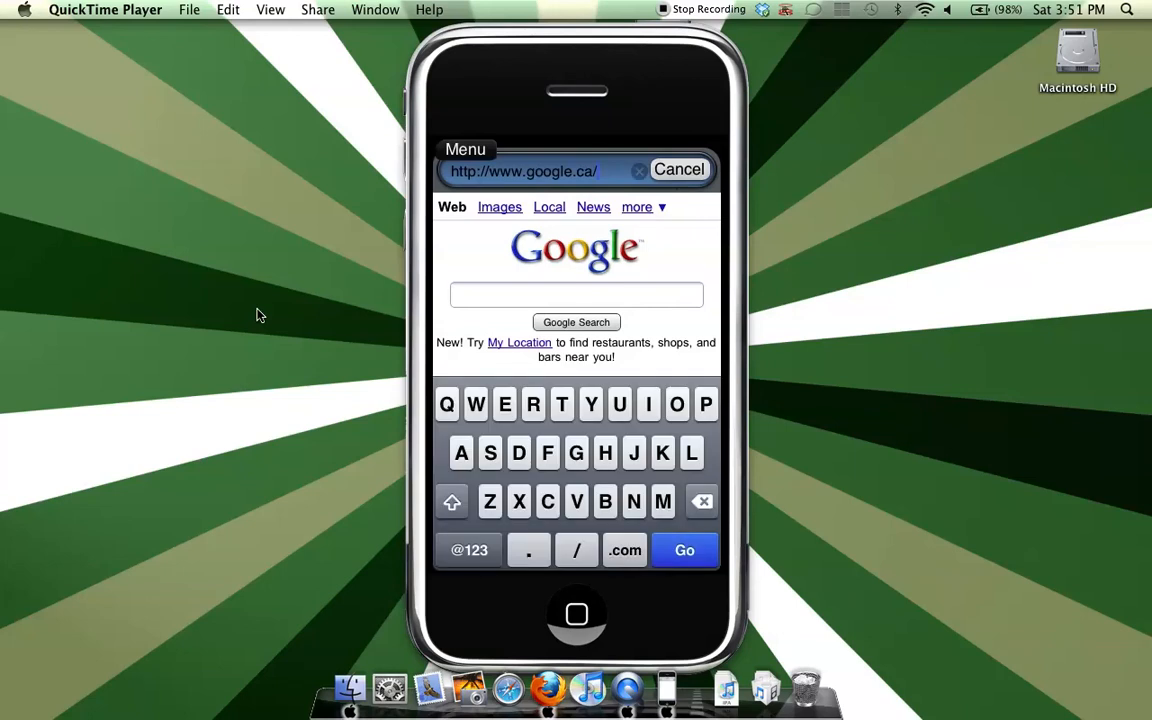
{"action": "left_click", "coordinate": [464, 148]}
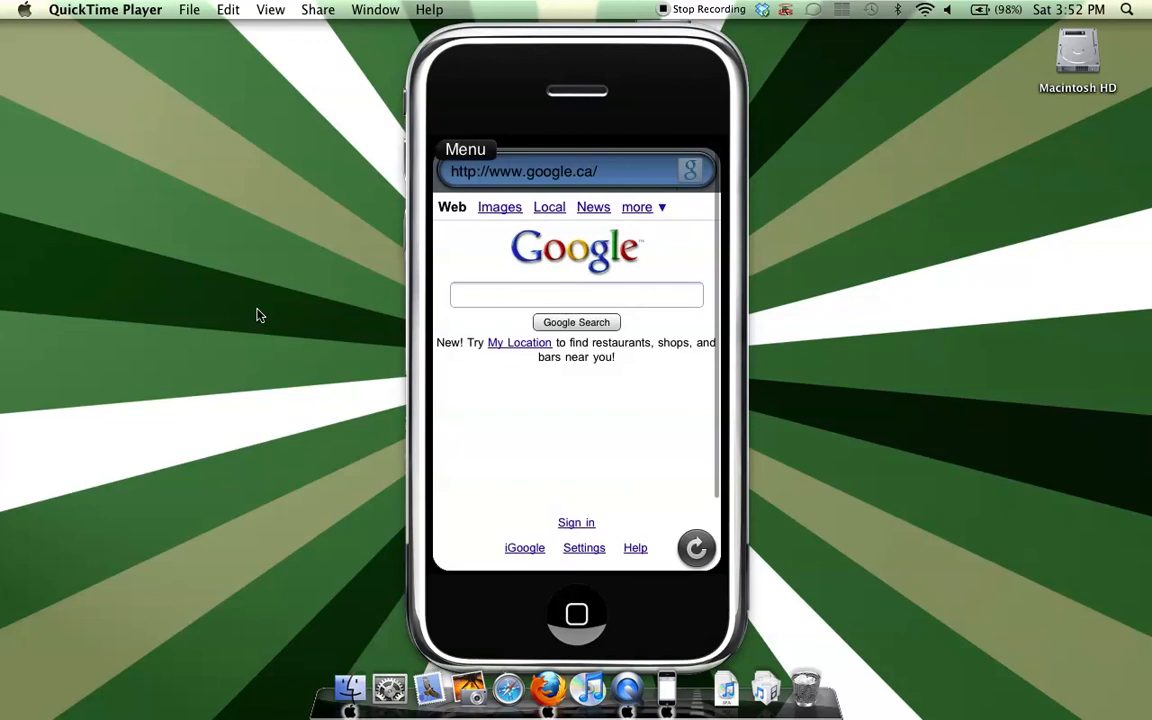
{"action": "left_click", "coordinate": [540, 172]}
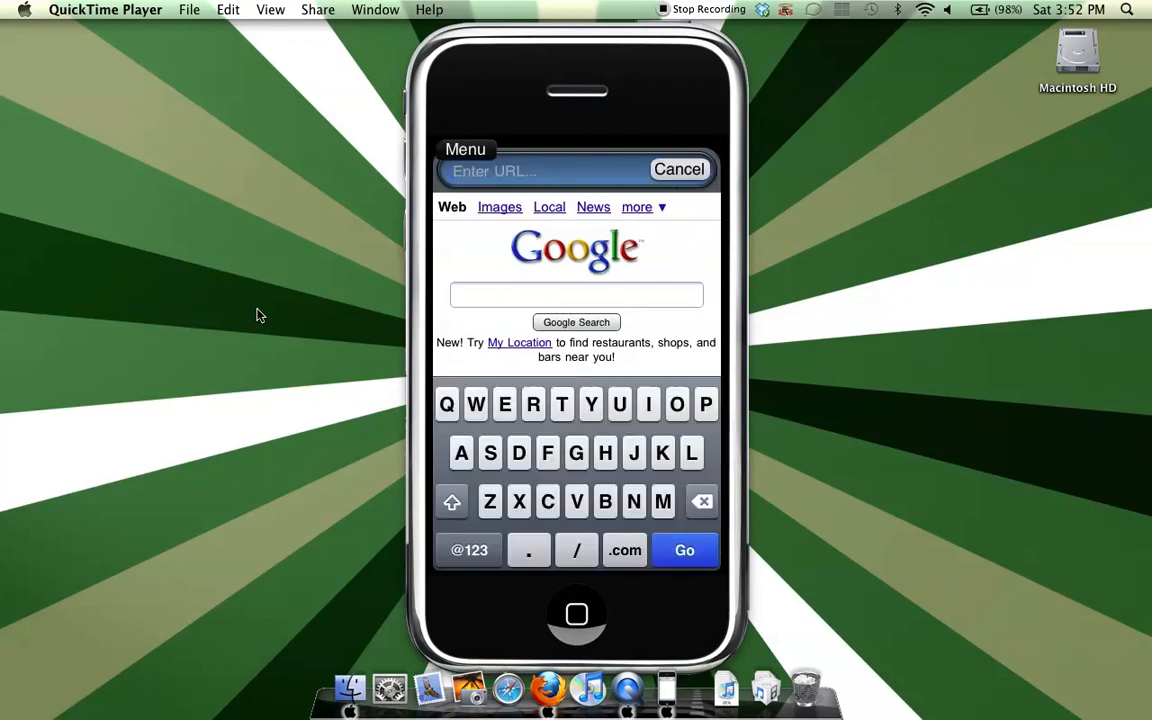
{"action": "type", "text": "enga"}
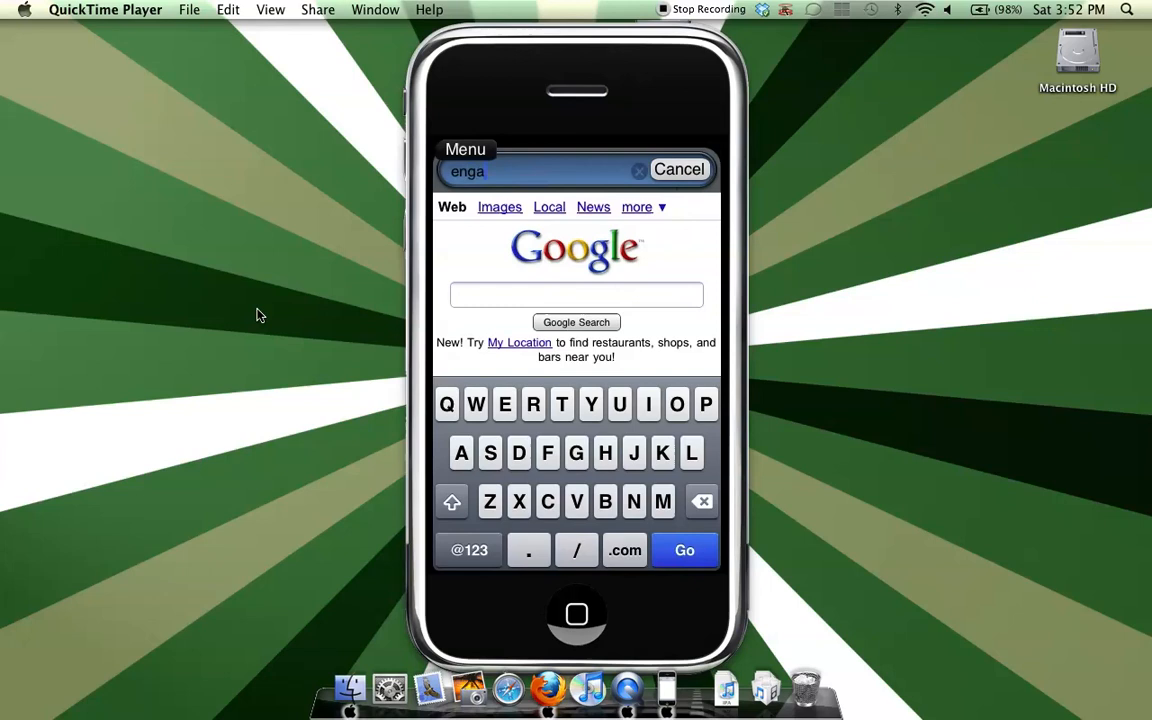
{"action": "type", "text": "dger"}
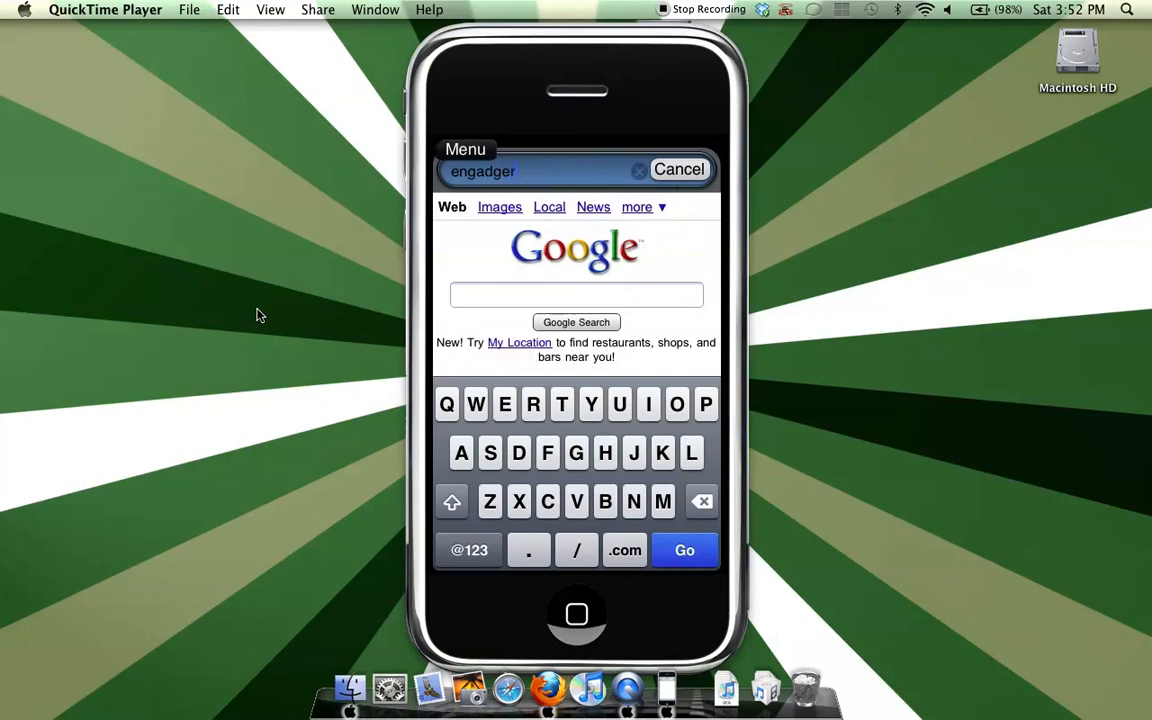
{"action": "left_click", "coordinate": [684, 550]}
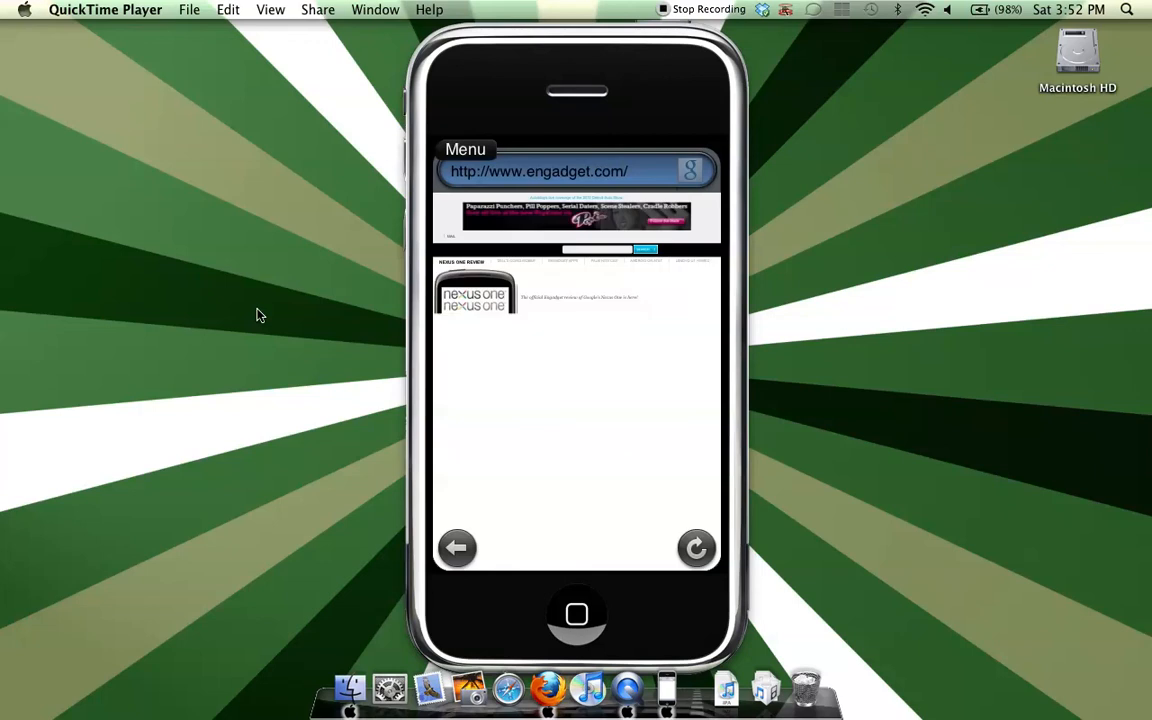
- Reload Engadget, view it full screen and scroll down through the articles
{"action": "left_click", "coordinate": [696, 548]}
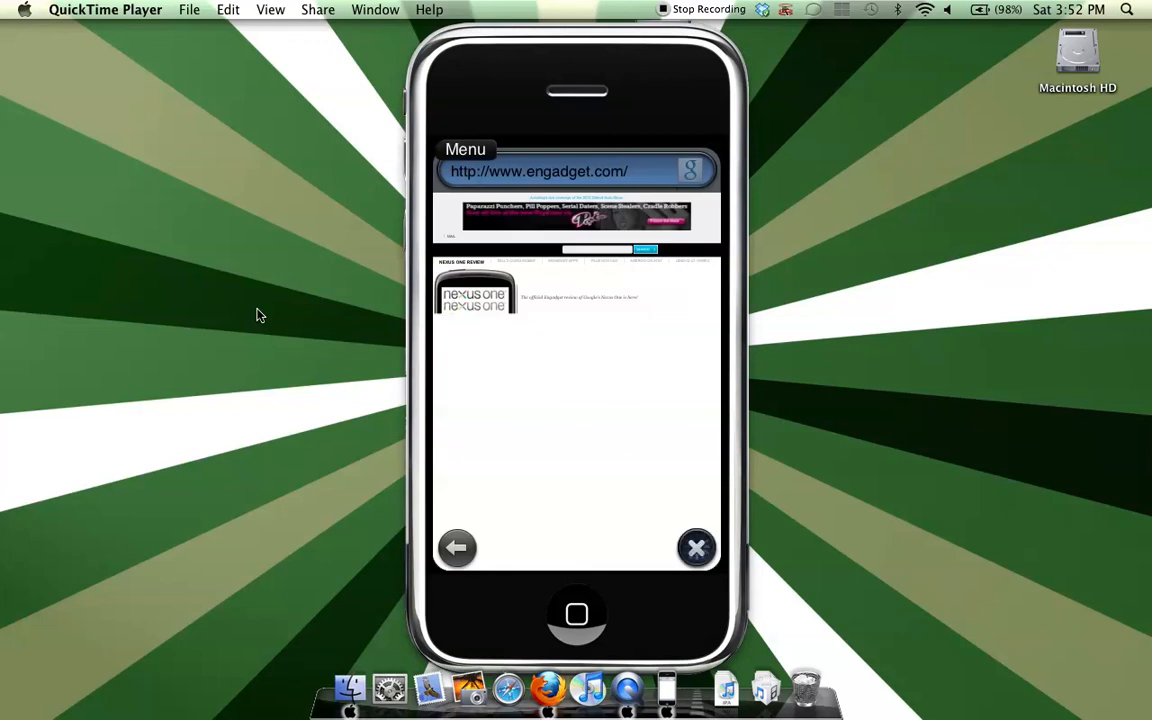
{"action": "left_click", "coordinate": [696, 548]}
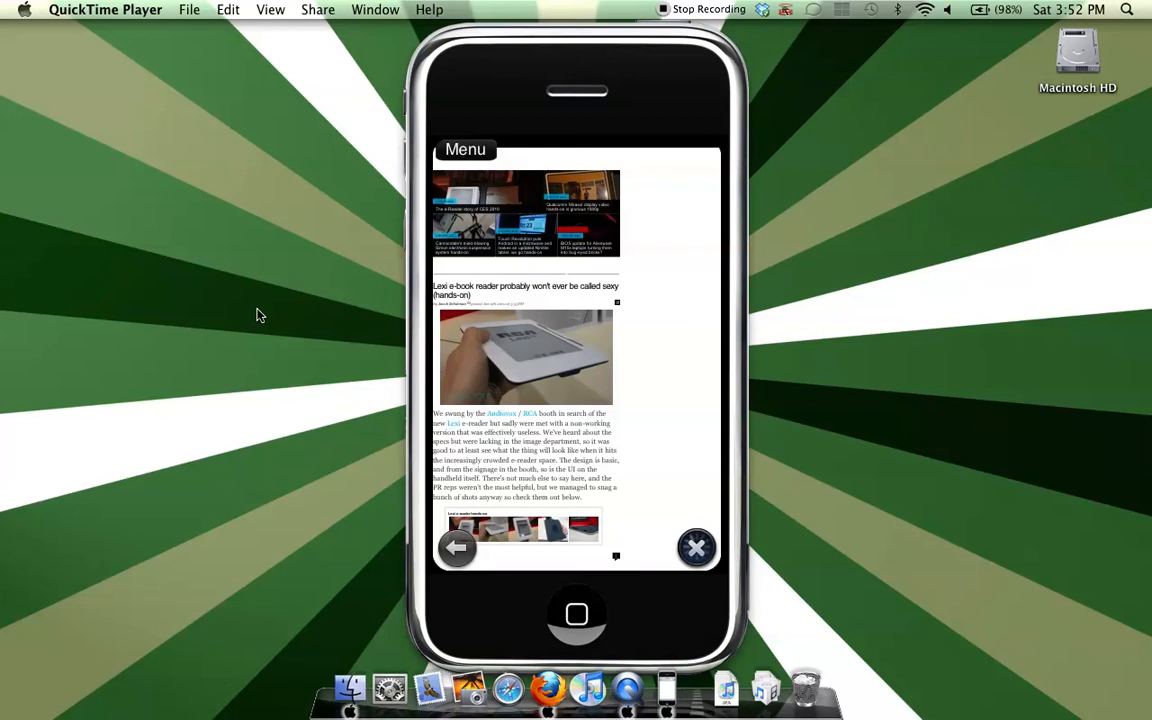
{"action": "scroll", "scroll_direction": "down", "scroll_amount": 3}
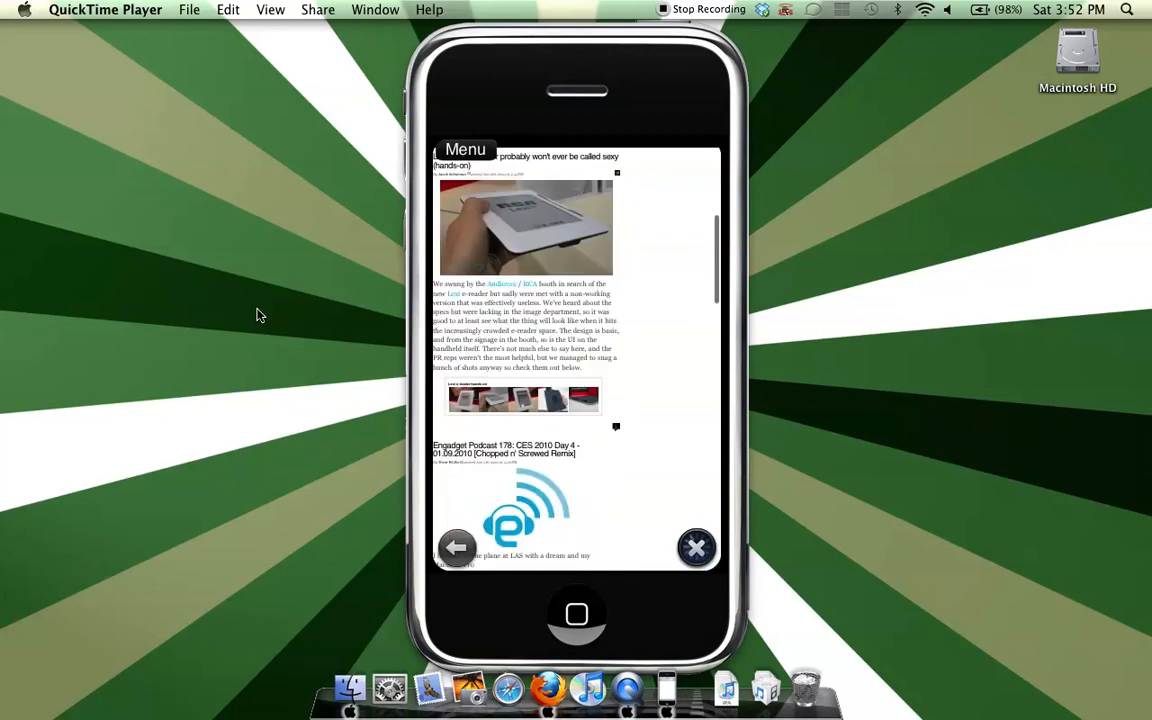